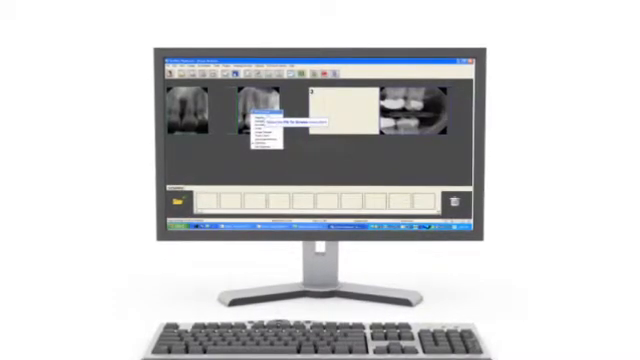
Step: Open the periapical x-ray of the upper teeth full-size in the image window
left_click(275, 122)
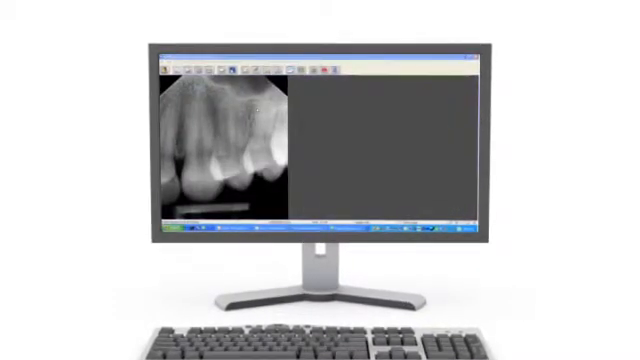